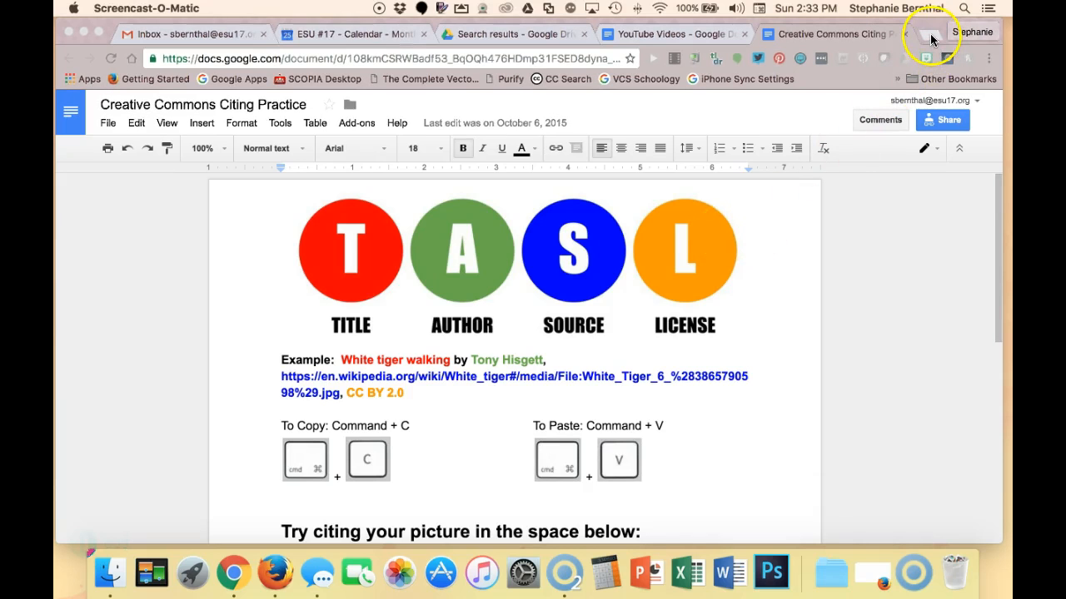
# Step: Search Google for panda in a new tab and switch to the Images results
pyautogui.click(926, 33)
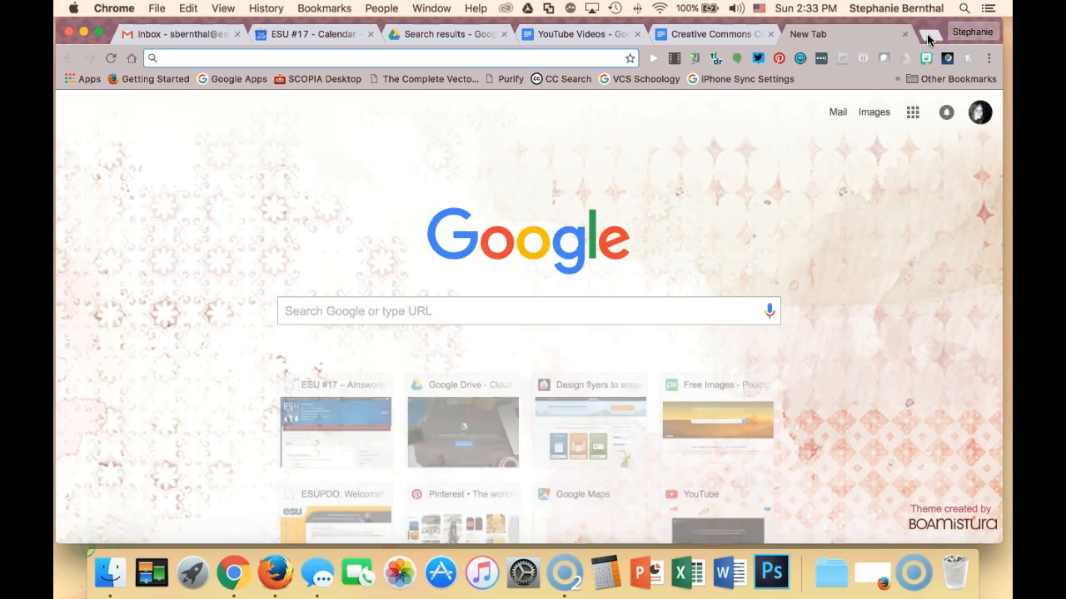
pyautogui.write('panda')
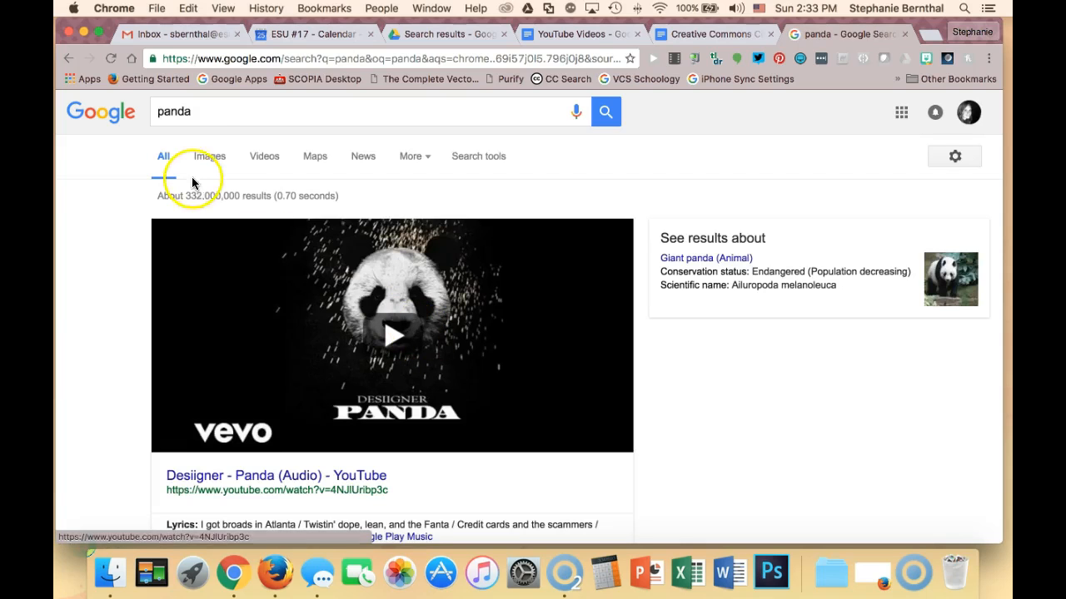
pyautogui.click(210, 156)
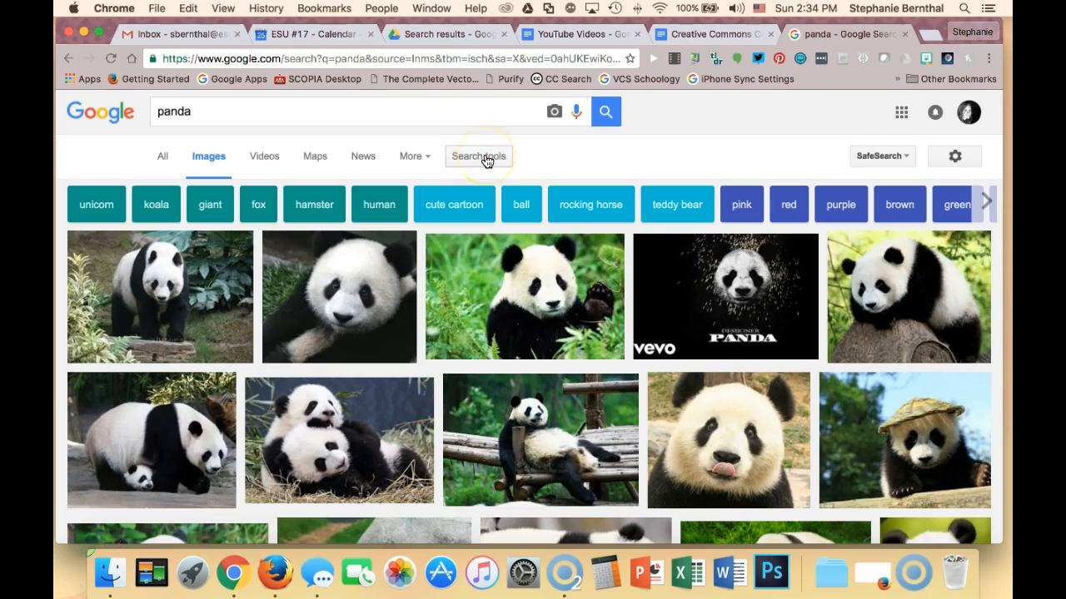
# Step: Filter the panda image results by usage rights to Labeled for reuse
pyautogui.click(478, 157)
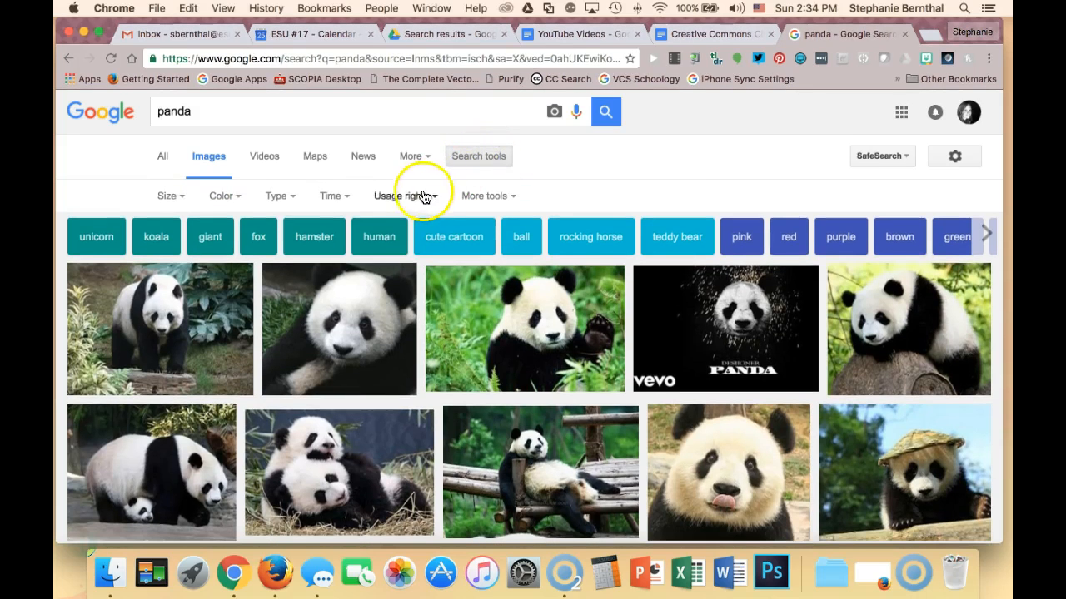
pyautogui.click(406, 197)
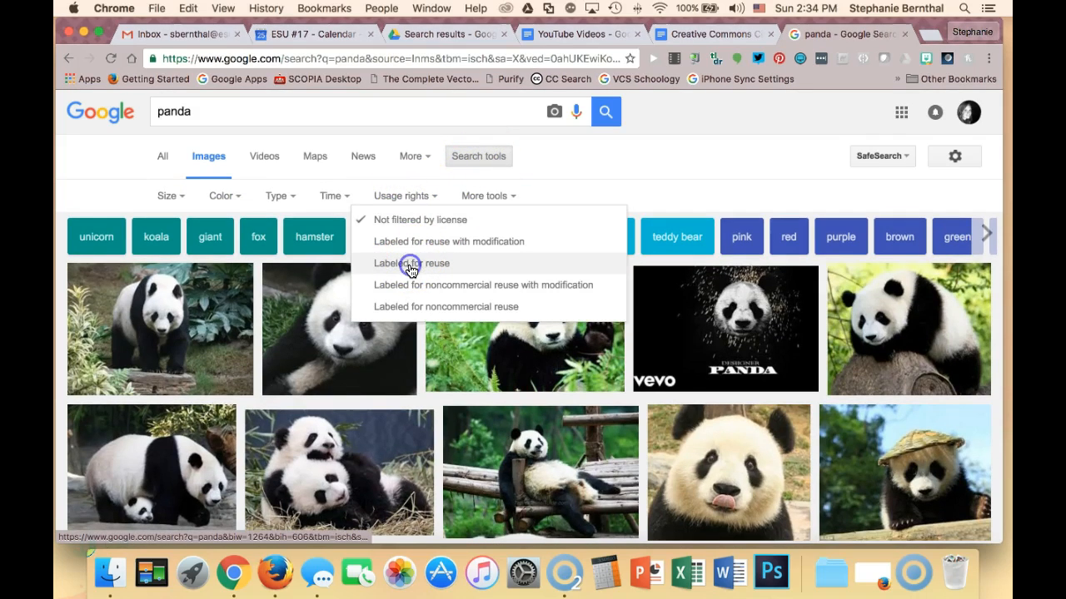
pyautogui.click(410, 263)
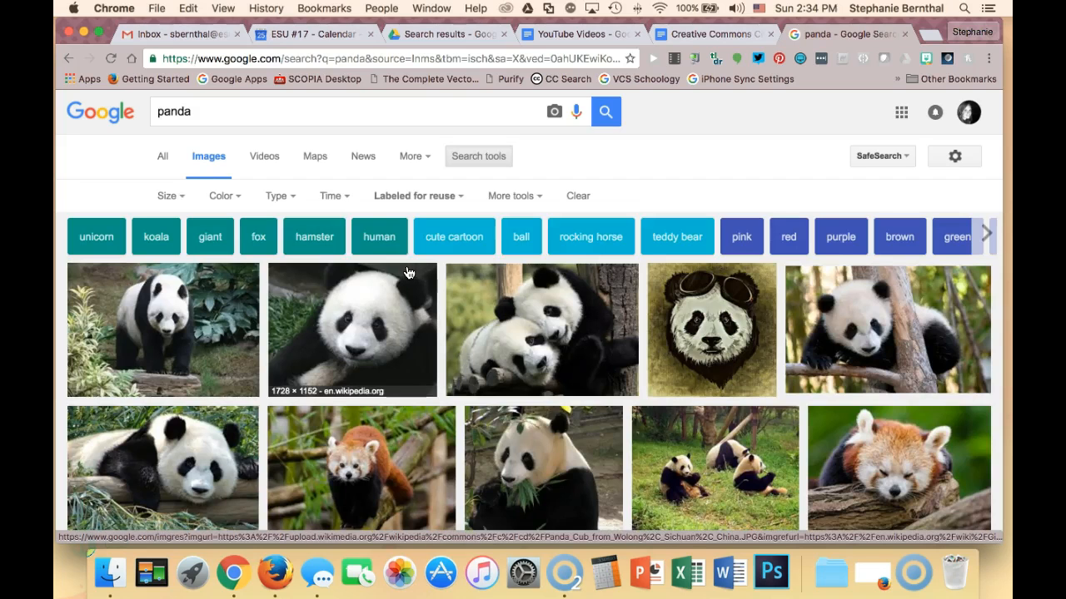
pyautogui.moveTo(359, 333)
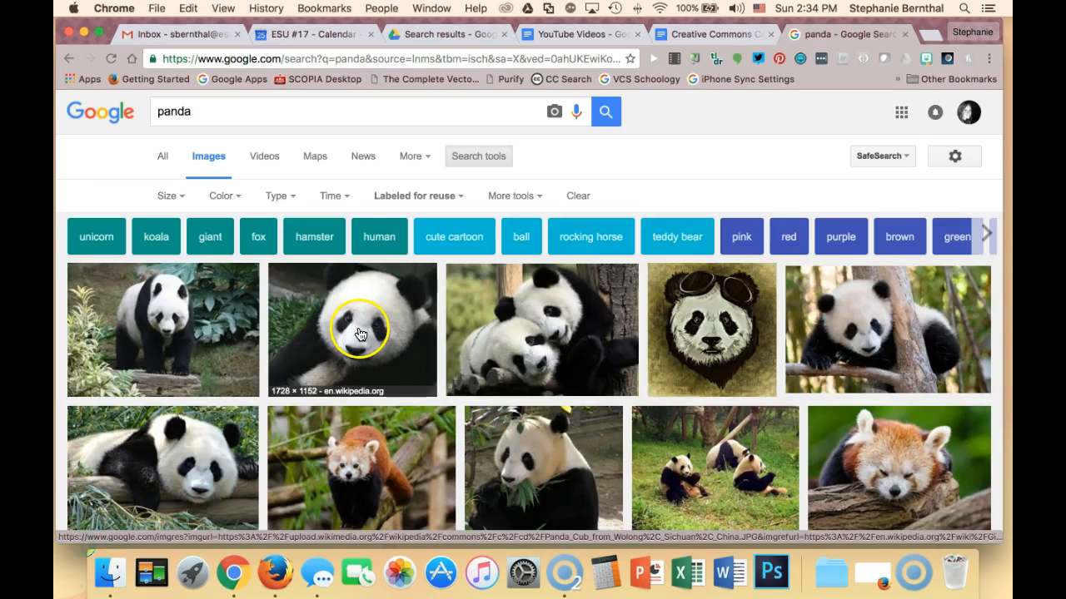
# Step: Preview the seven-month-old panda cub photo from en.wikipedia.org
pyautogui.click(353, 330)
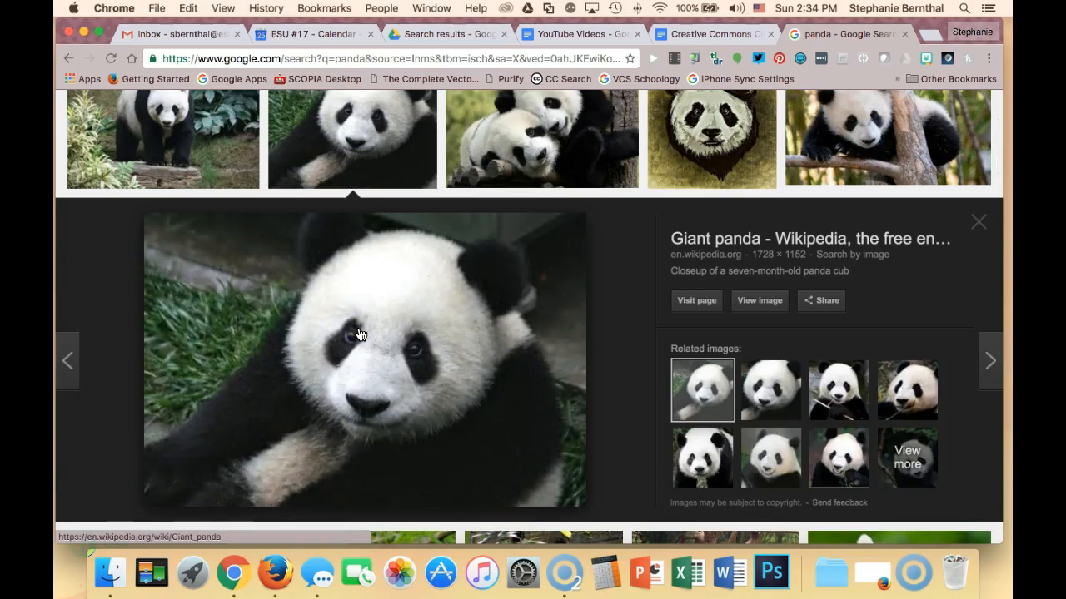
pyautogui.moveTo(686, 337)
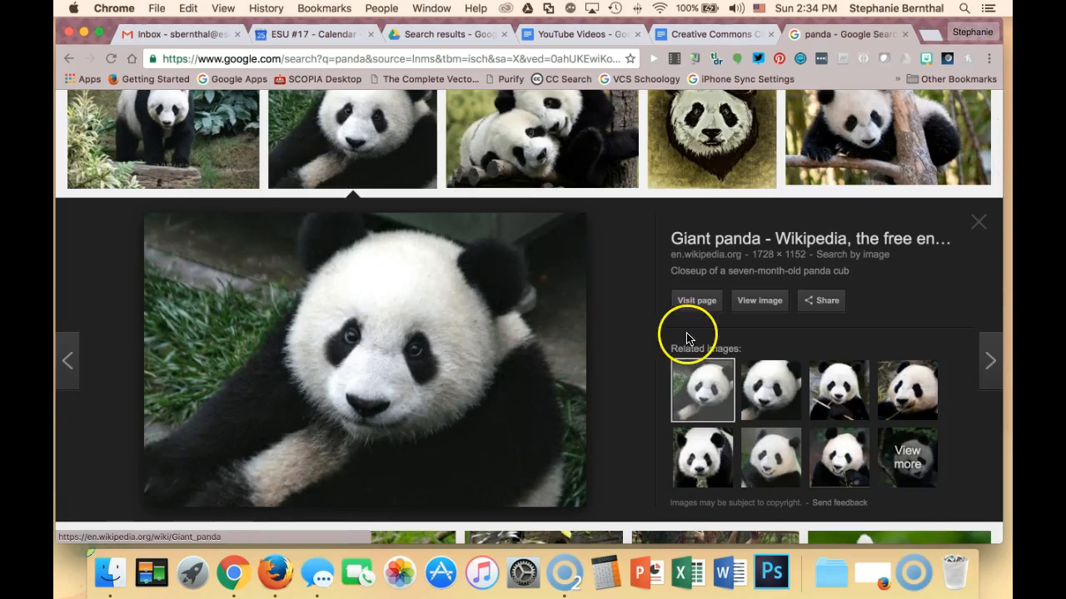
pyautogui.moveTo(696, 308)
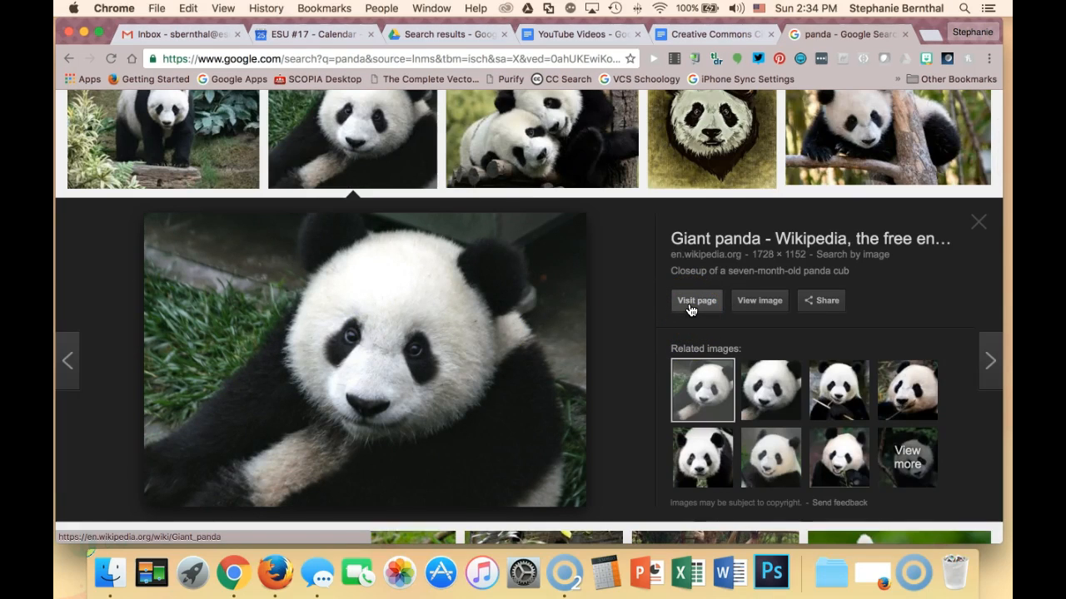
pyautogui.moveTo(688, 348)
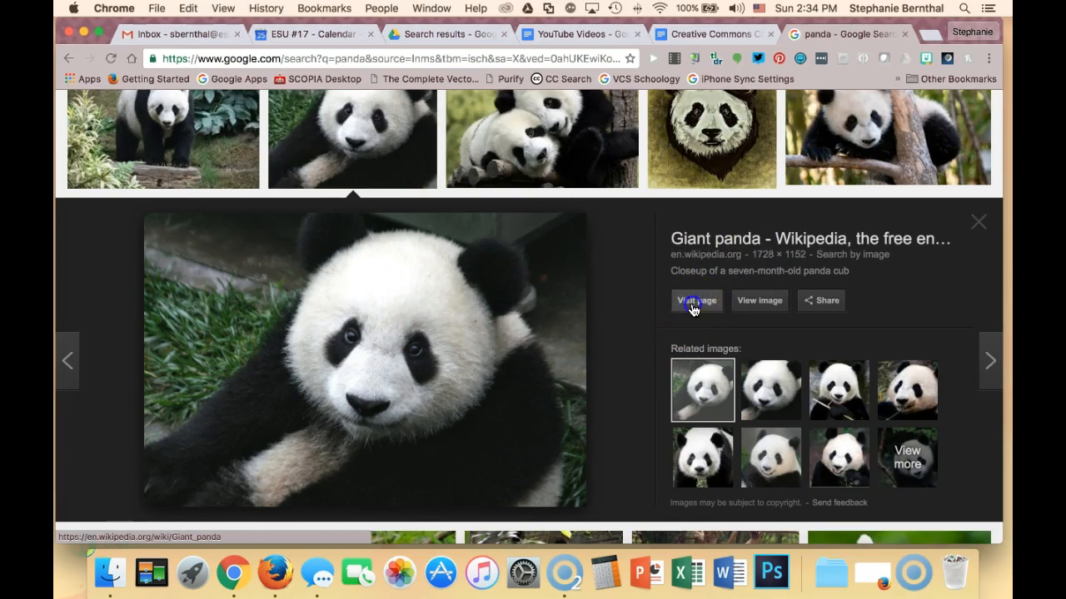
# Step: Visit the Giant panda article and view the cub photo in Wikipedia's media viewer
pyautogui.click(696, 300)
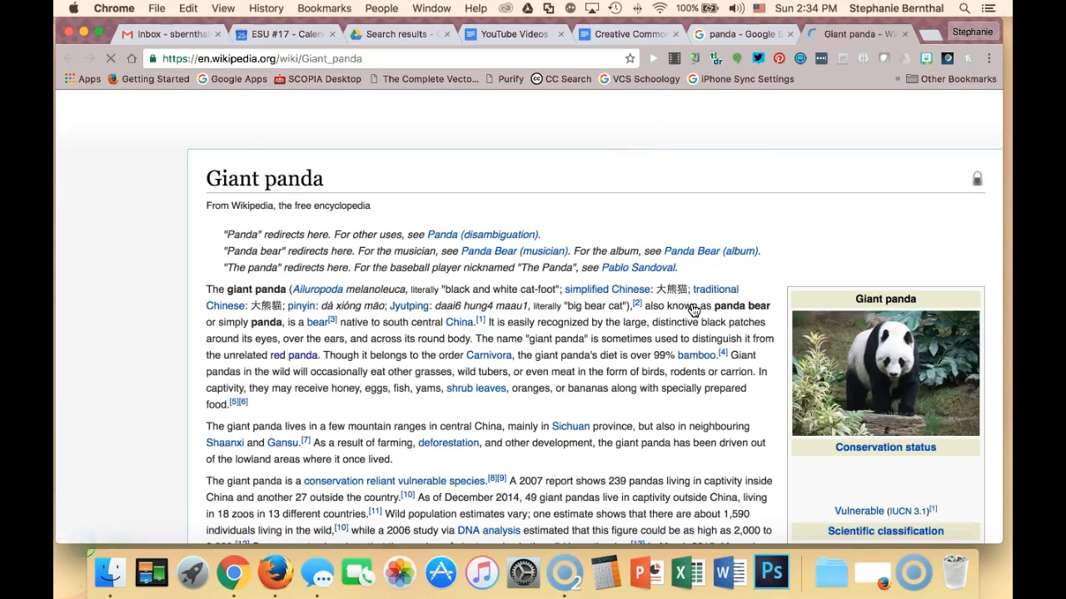
pyautogui.scroll(-3)
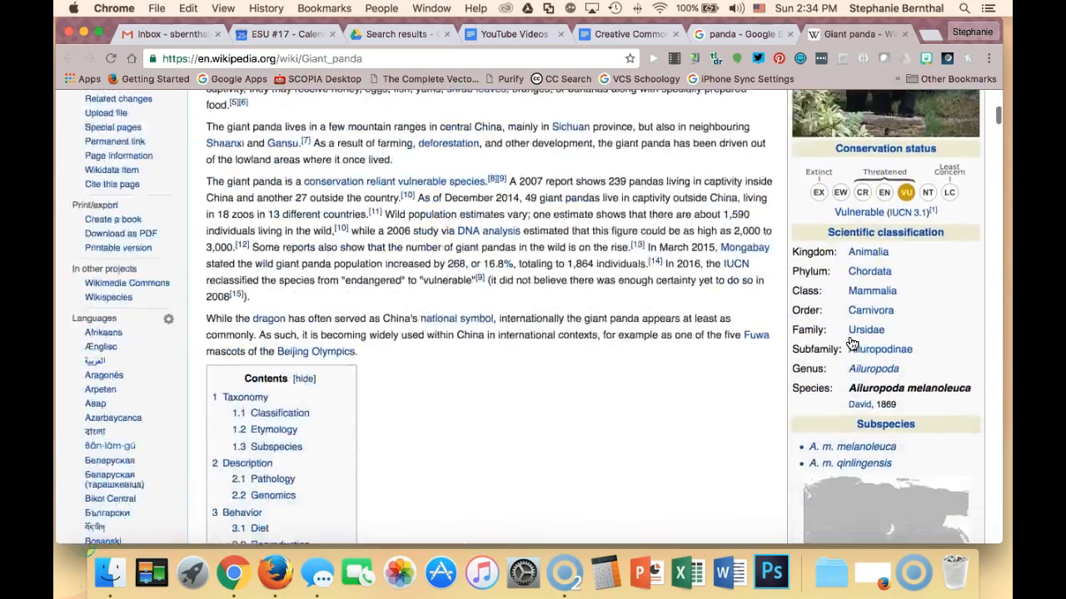
pyautogui.scroll(-3)
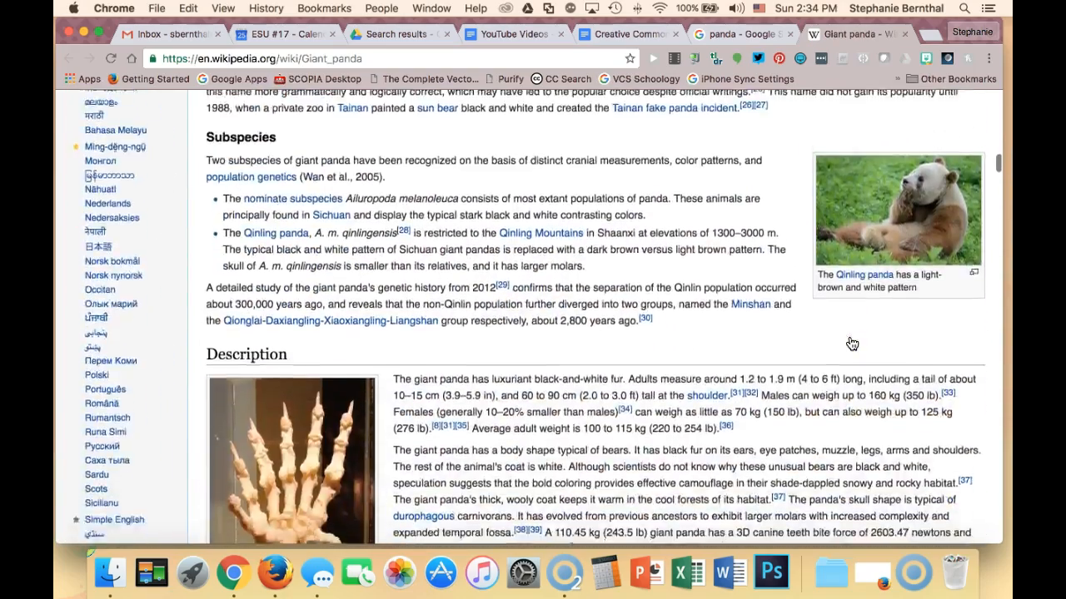
pyautogui.scroll(-3)
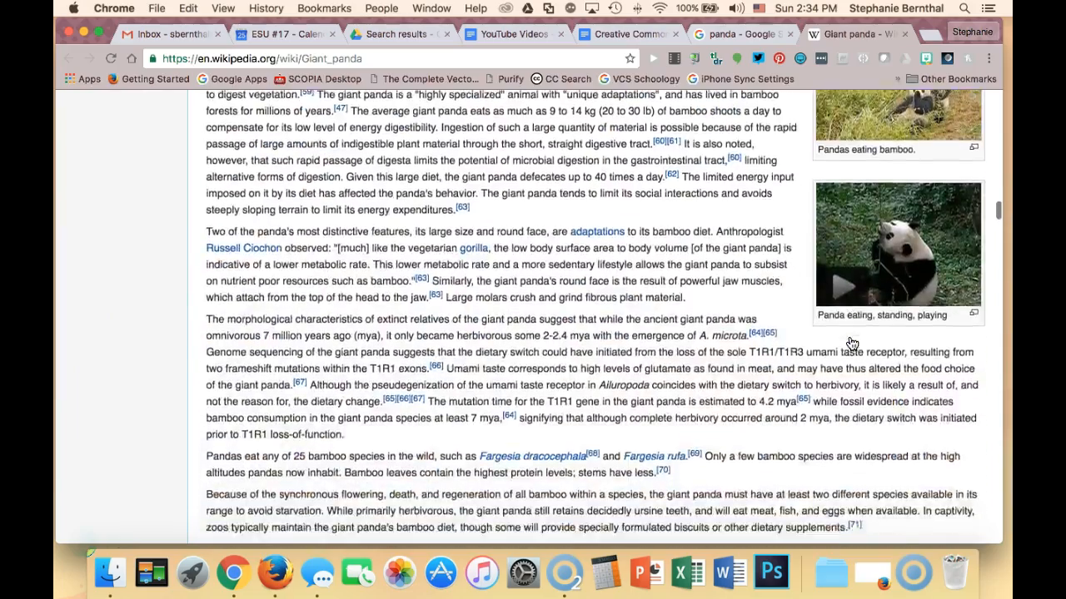
pyautogui.scroll(-3)
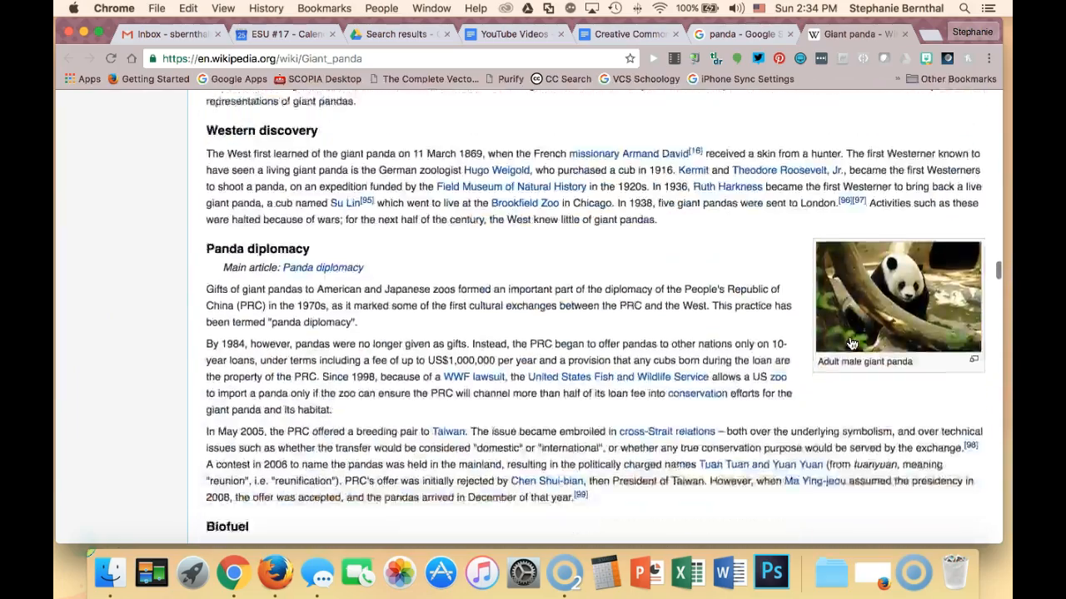
pyautogui.scroll(-3)
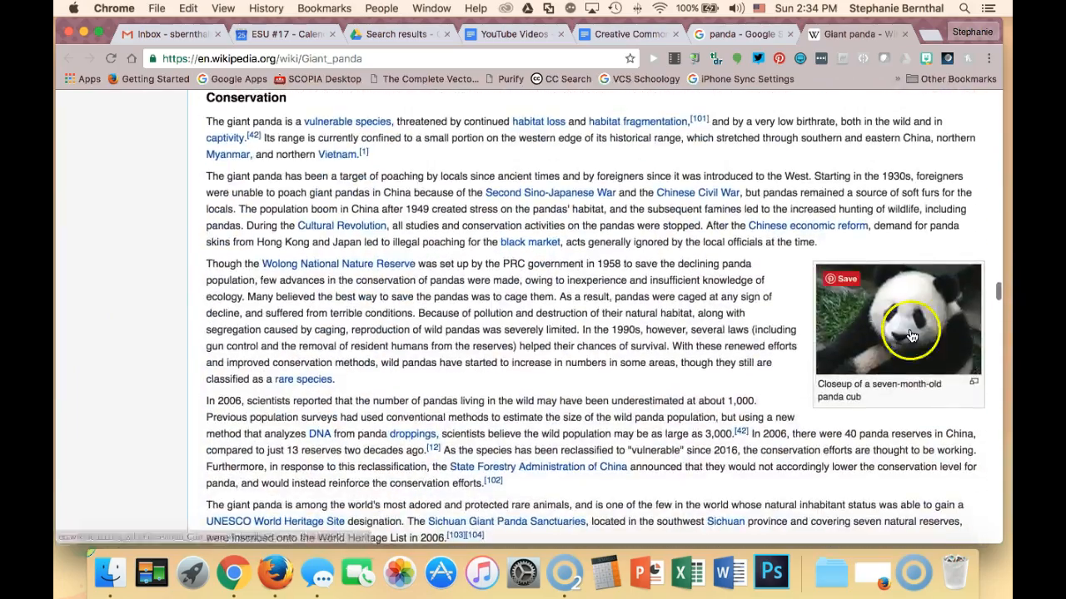
pyautogui.click(897, 318)
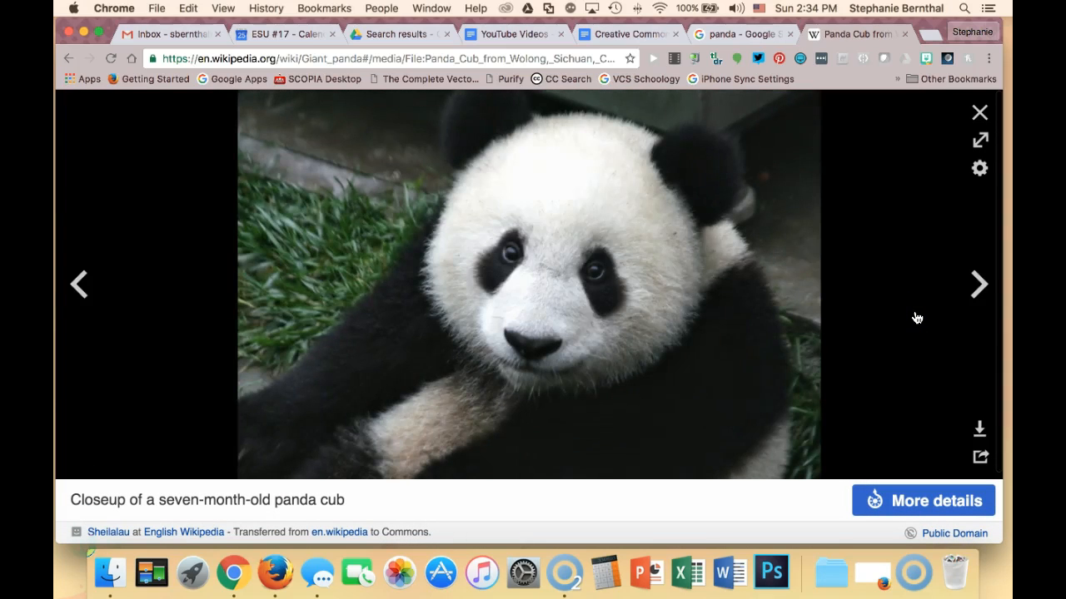
pyautogui.moveTo(822, 368)
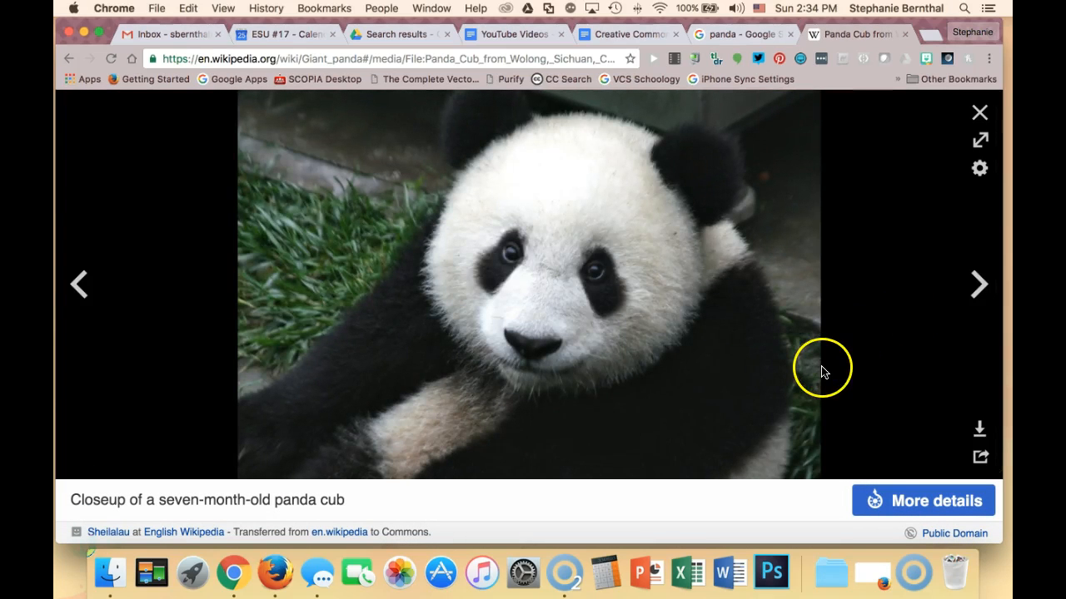
pyautogui.moveTo(756, 380)
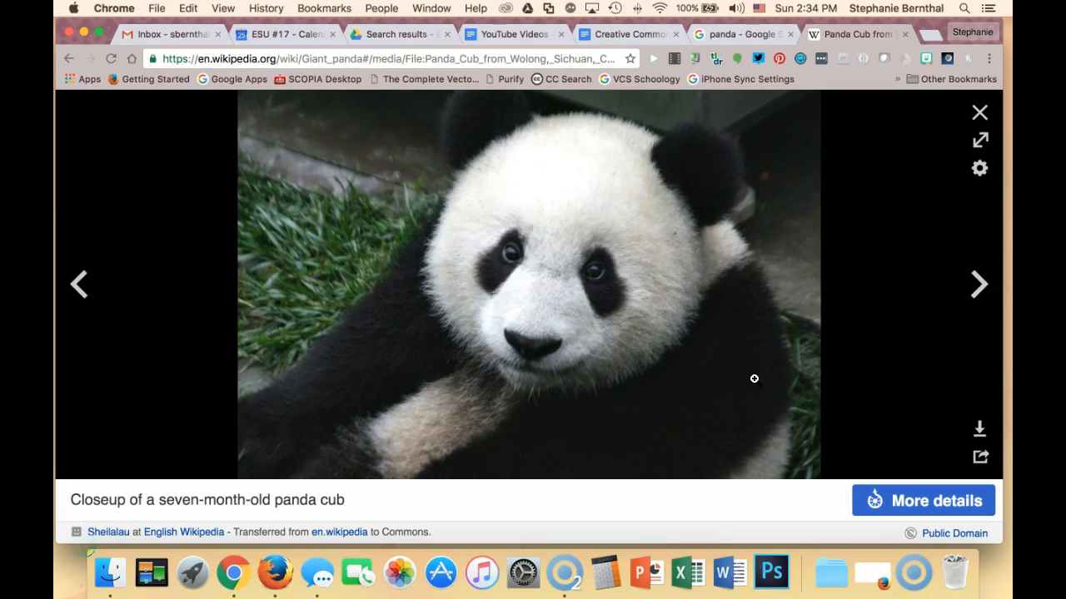
# Step: Expand the photo's author and license details, then return to the citation document
pyautogui.click(922, 500)
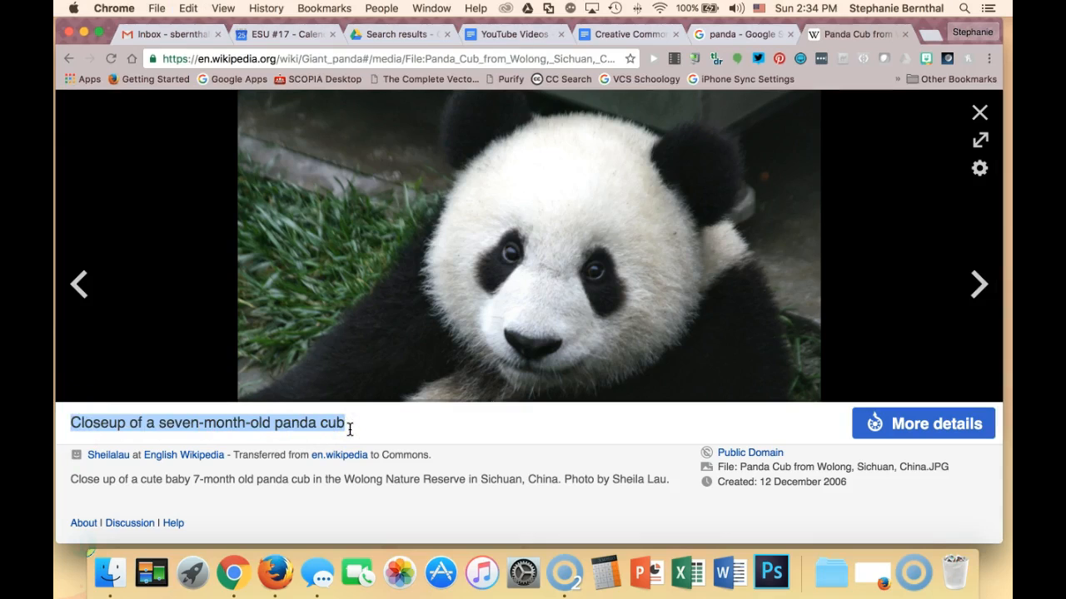
pyautogui.click(629, 33)
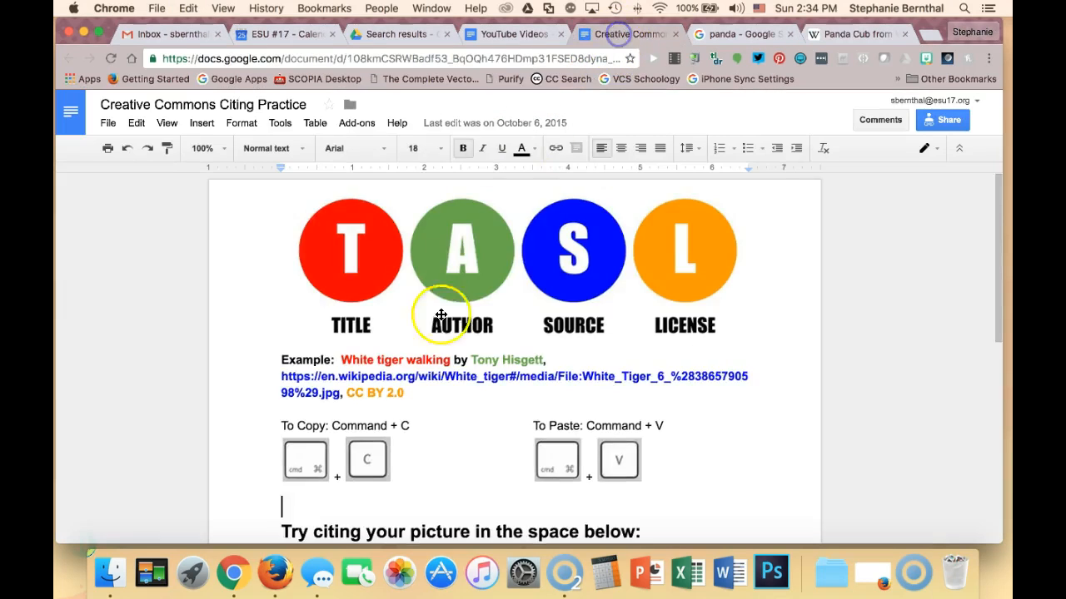
# Step: Enter the title 'Closeup of a seven-month-old panda cub,' below the citing prompt
pyautogui.scroll(-3)
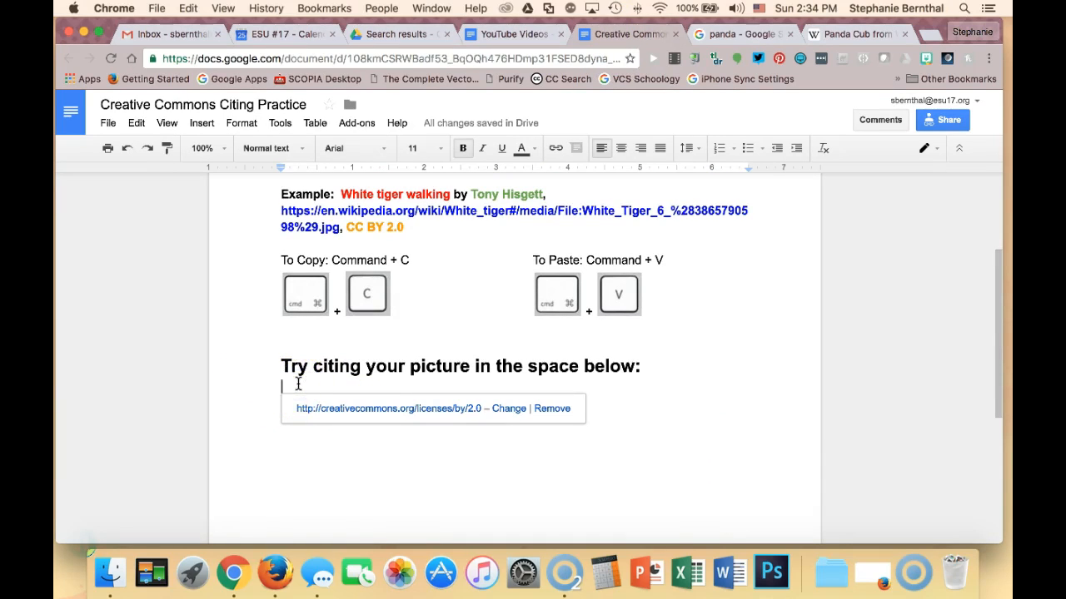
pyautogui.write('Closeup of a seven-month-old panda cub,')
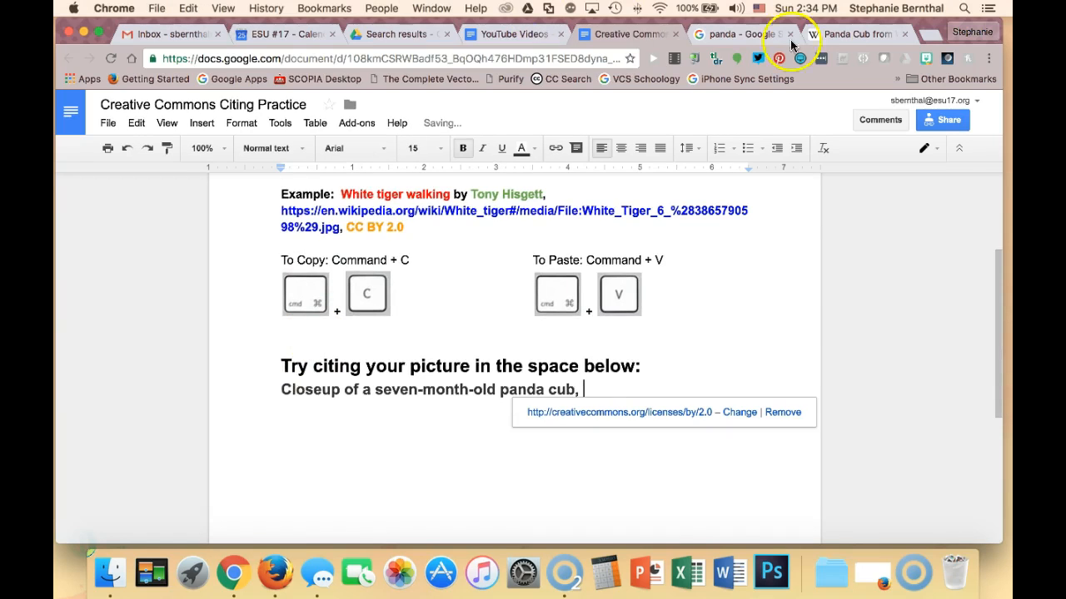
pyautogui.click(858, 33)
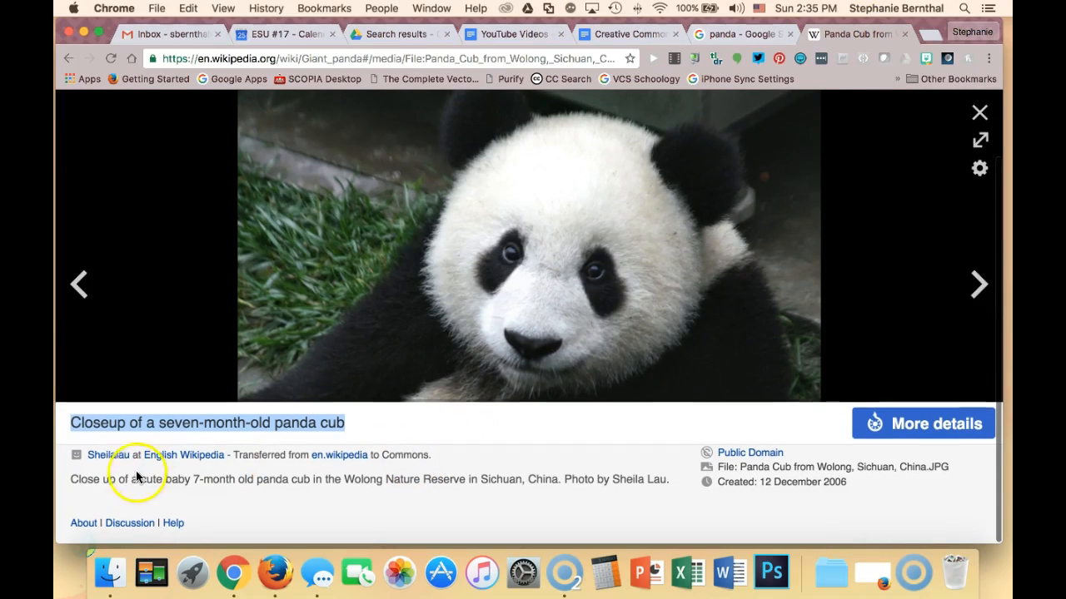
pyautogui.moveTo(109, 454)
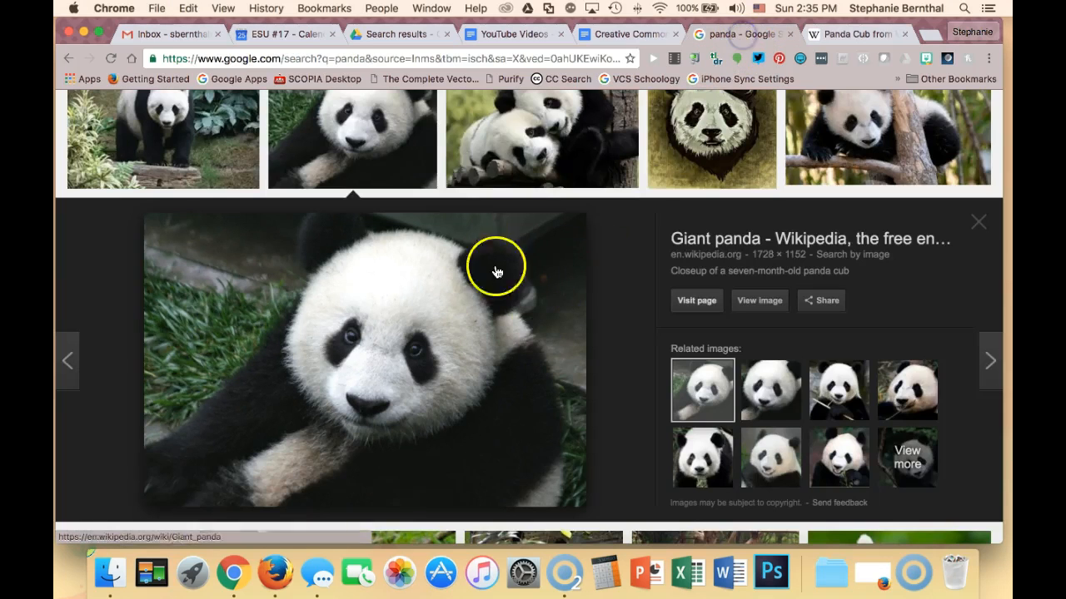
pyautogui.click(628, 34)
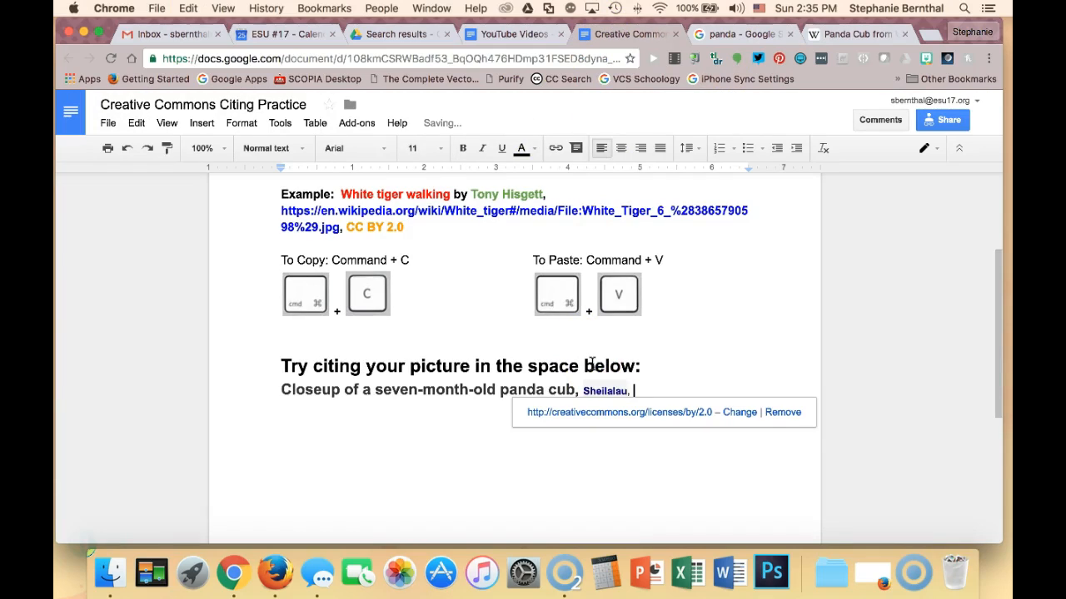
pyautogui.scroll(3)
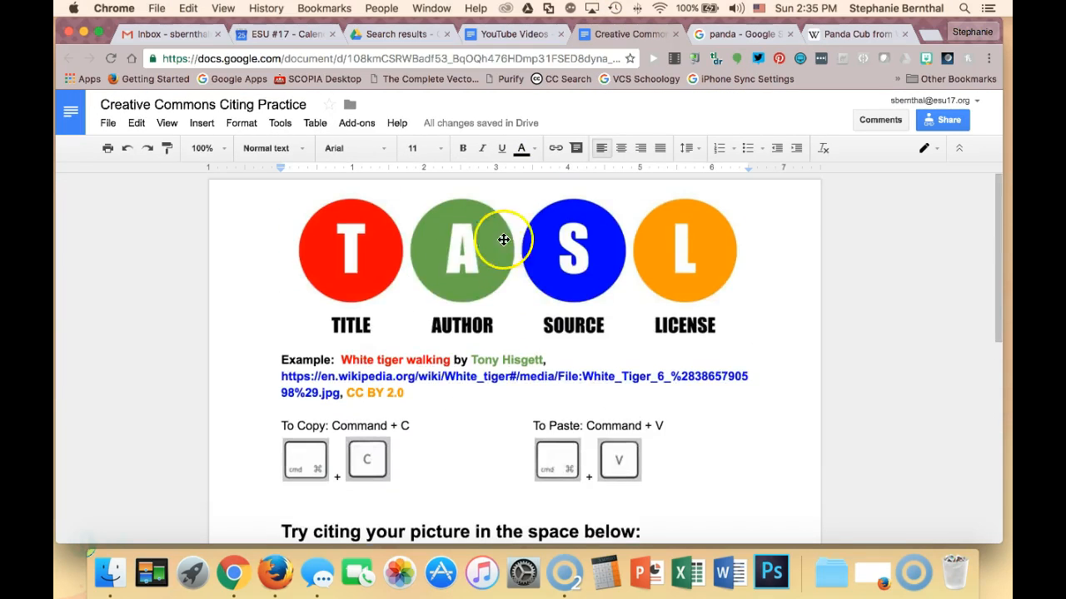
pyautogui.moveTo(843, 46)
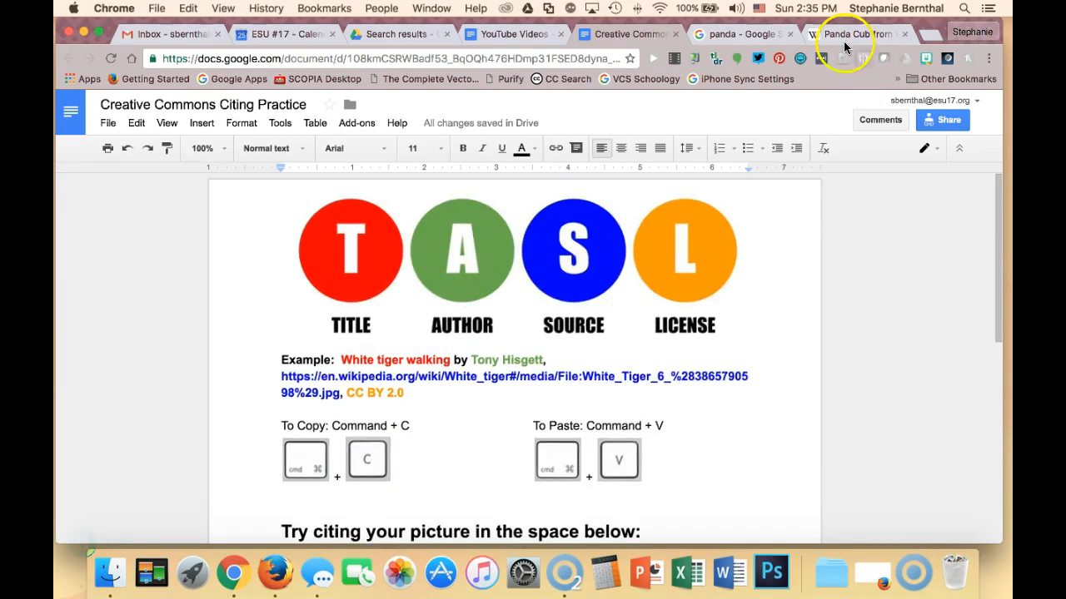
pyautogui.click(853, 33)
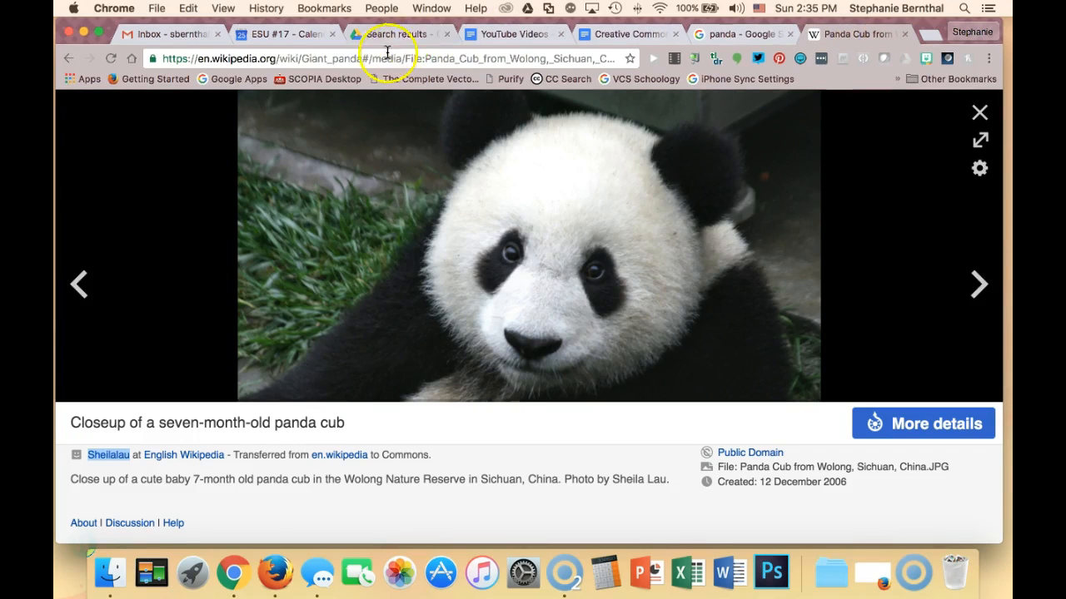
# Step: Link the panda cub title to the copied Wikipedia photo page URL
pyautogui.click(386, 58)
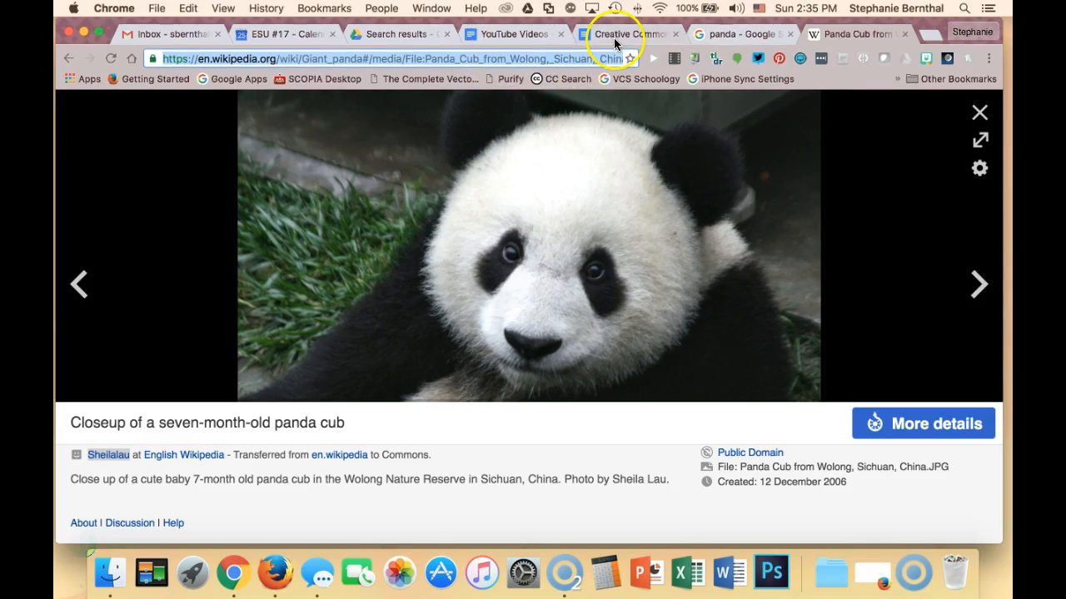
pyautogui.click(616, 33)
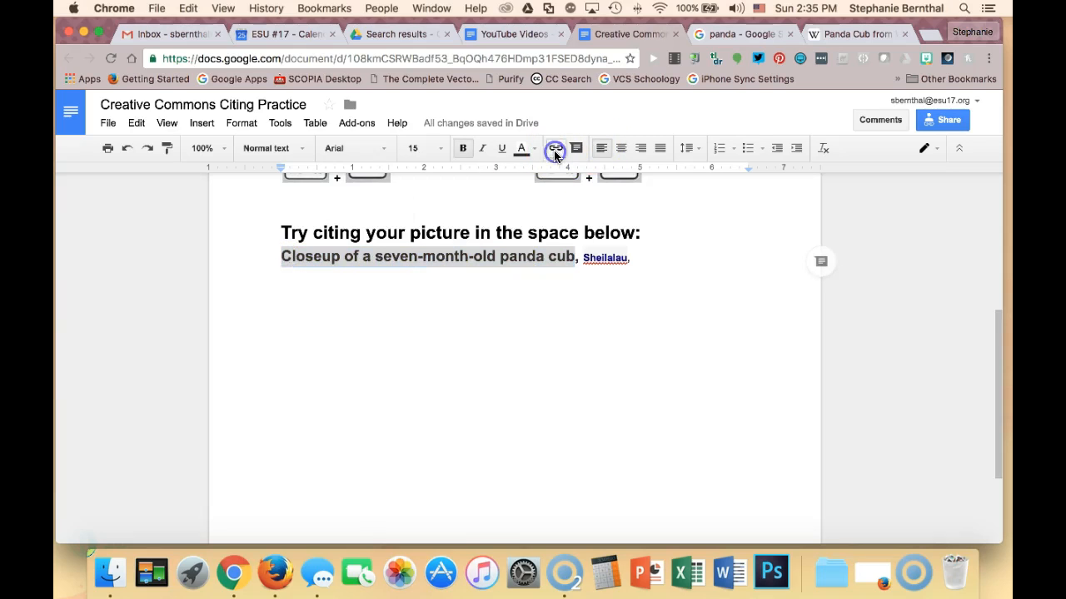
pyautogui.click(554, 149)
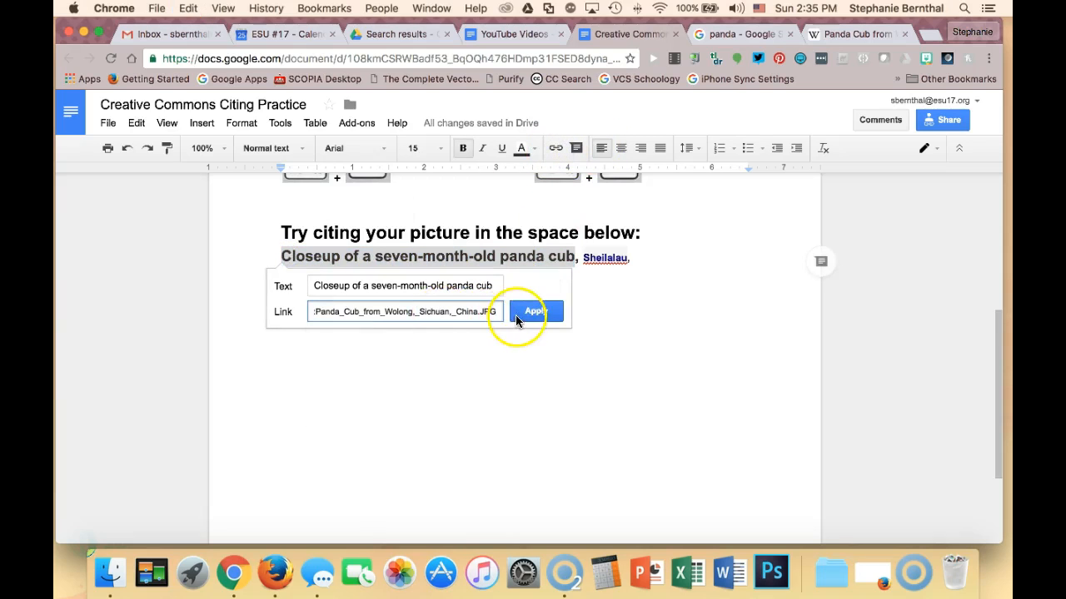
pyautogui.click(536, 312)
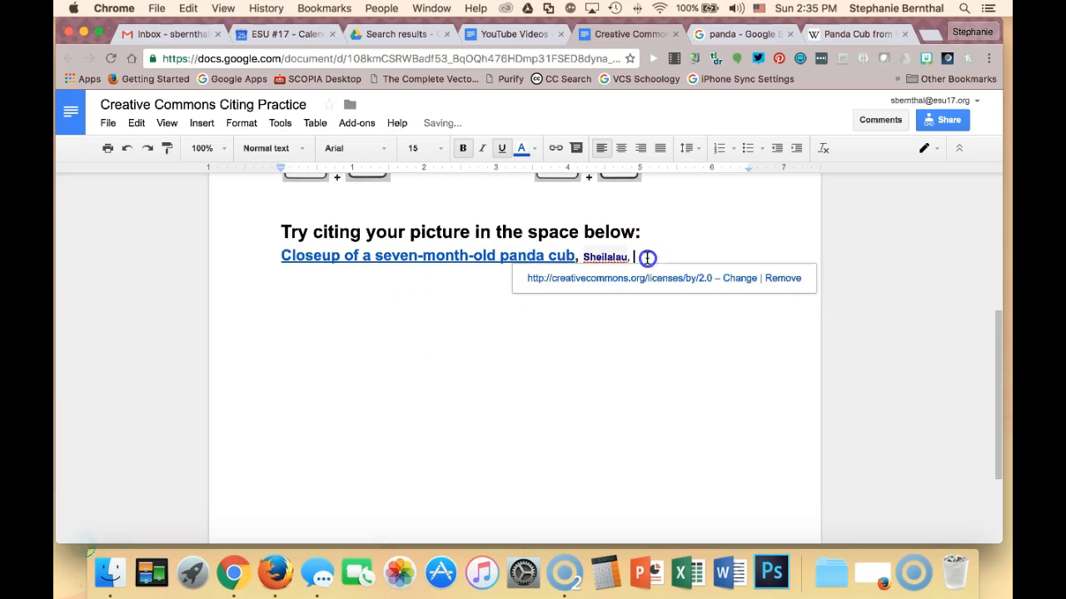
pyautogui.scroll(3)
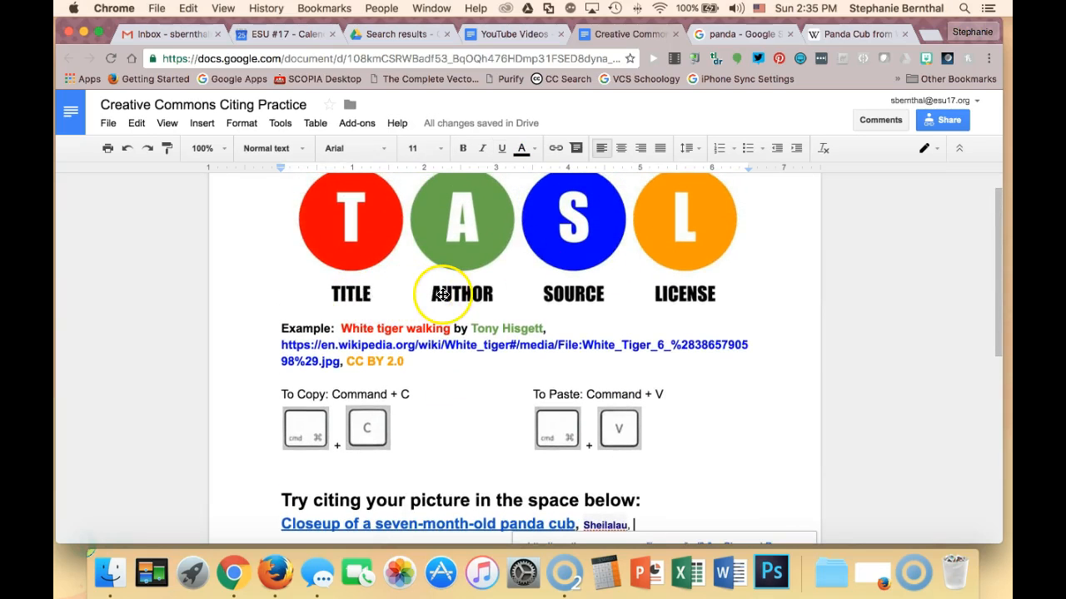
pyautogui.moveTo(683, 293)
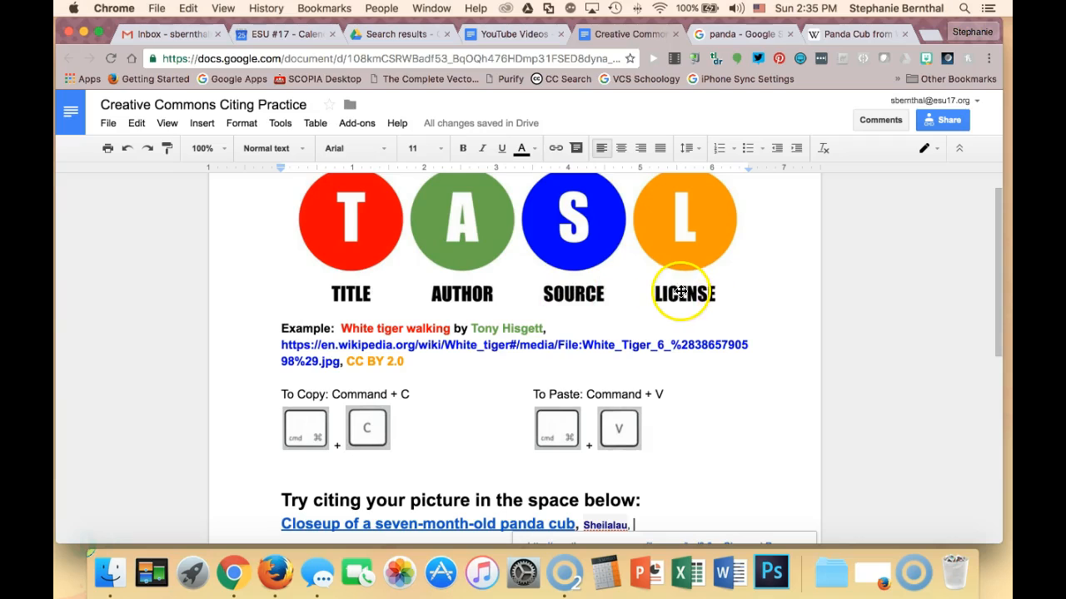
# Step: Copy 'Public Domain' from Wikipedia and paste it after Sheilalau in the citation
pyautogui.click(849, 34)
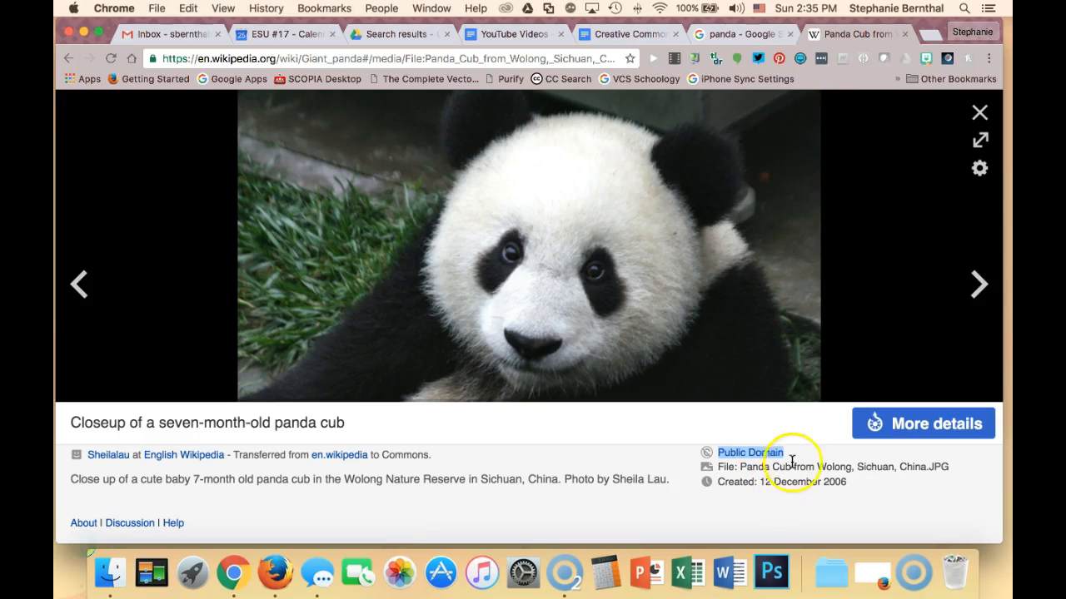
pyautogui.moveTo(718, 464)
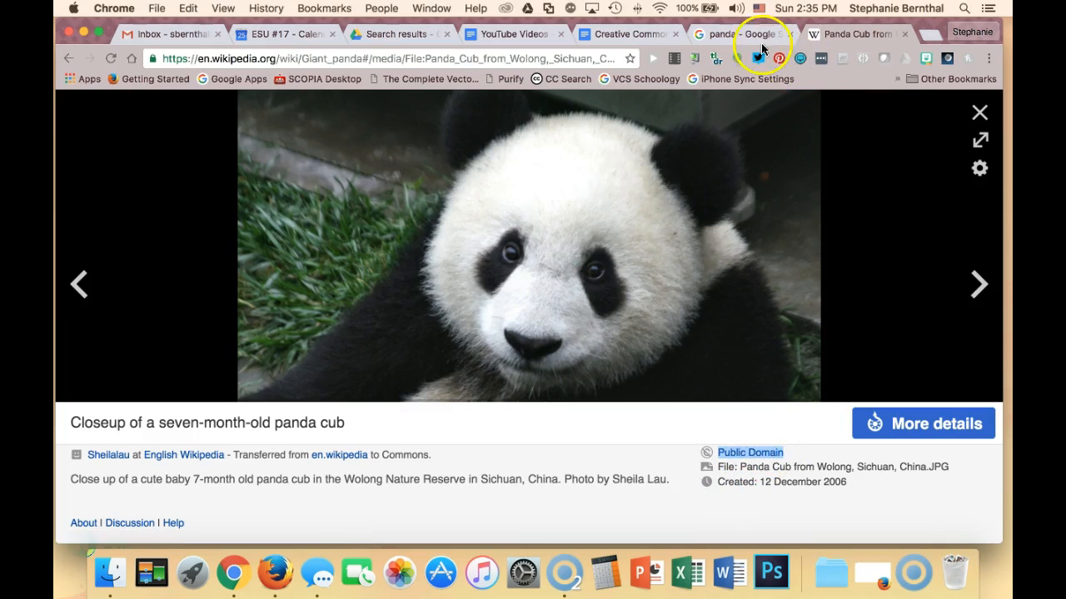
pyautogui.click(630, 34)
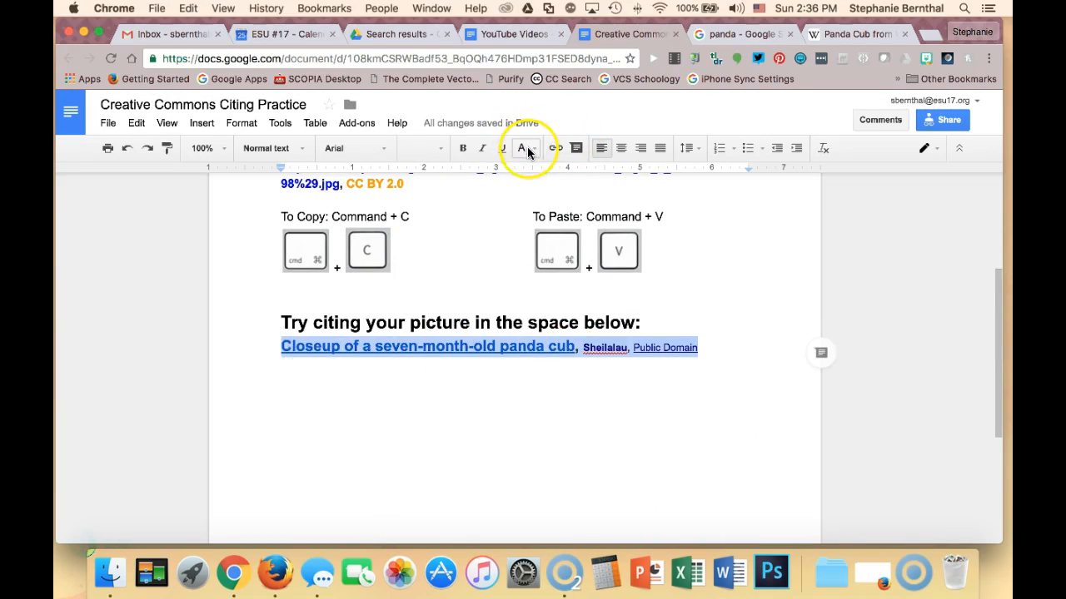
# Step: Change the selected citation line's font to Georgia
pyautogui.click(350, 148)
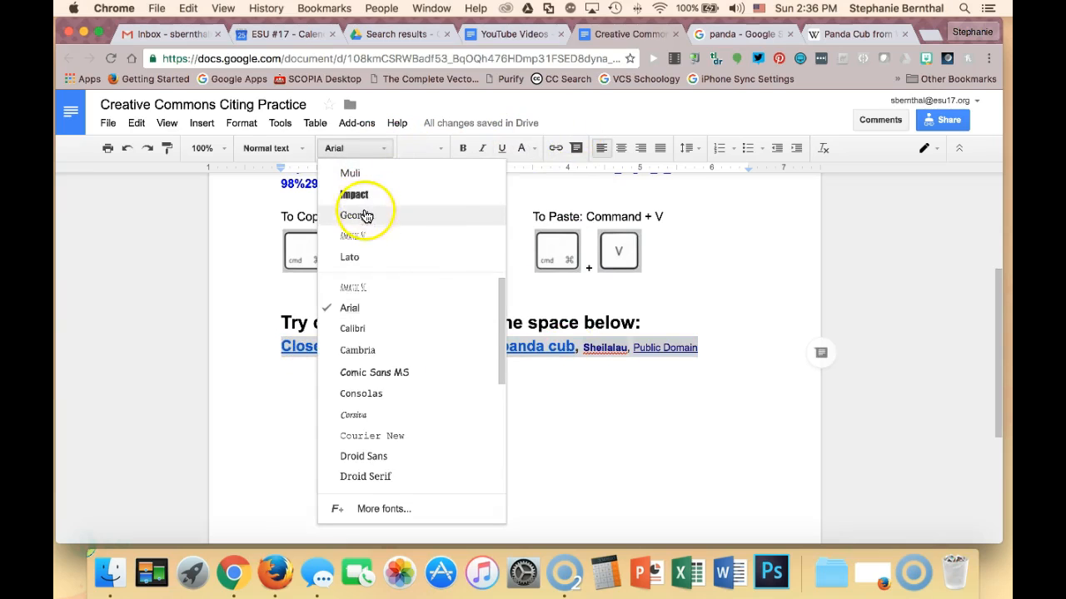
pyautogui.click(356, 217)
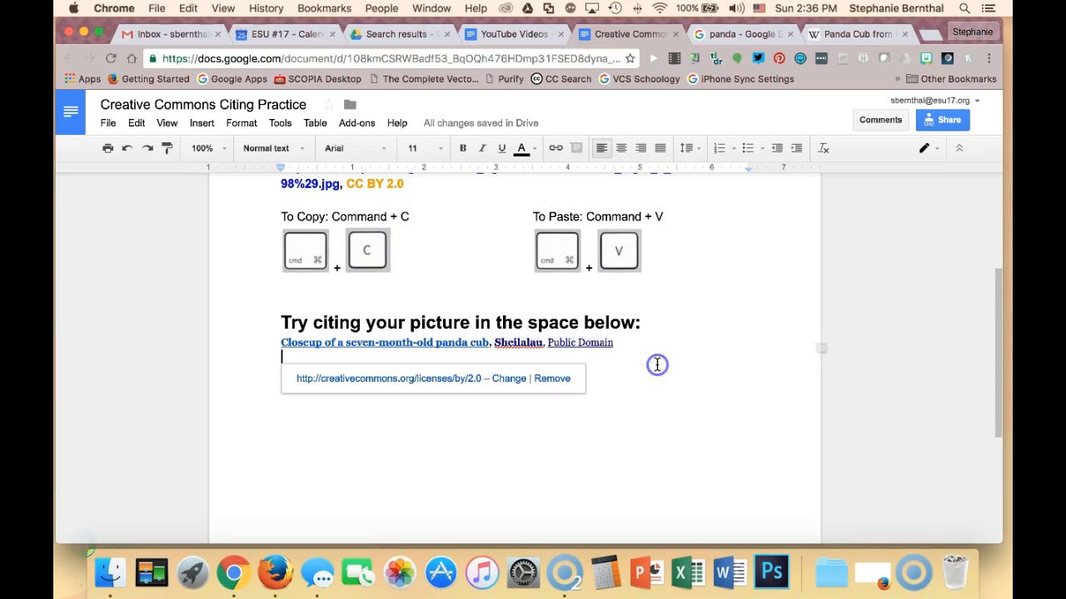
pyautogui.scroll(3)
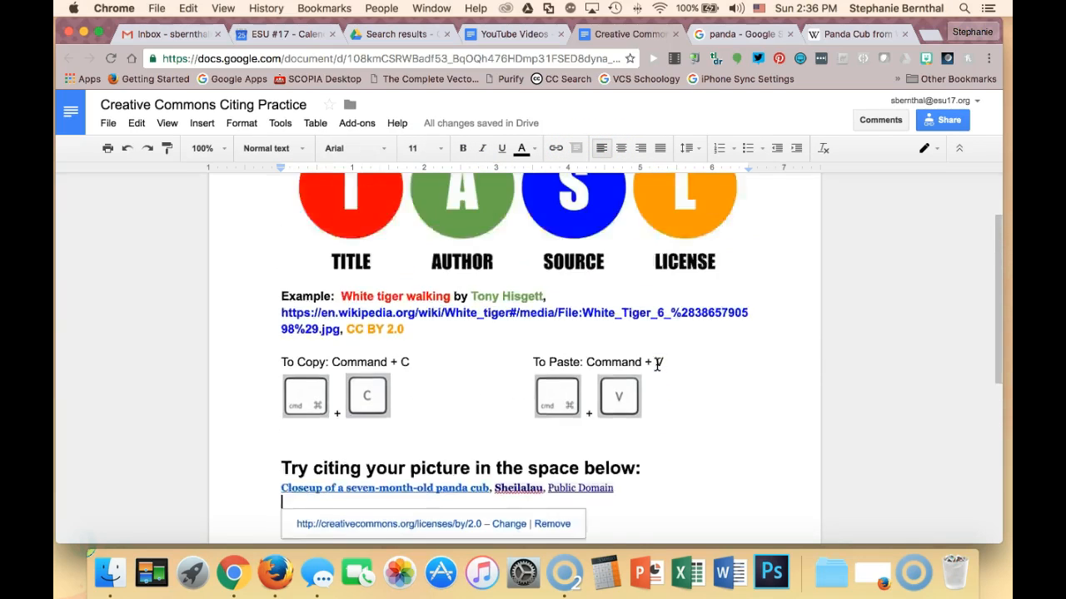
pyautogui.scroll(3)
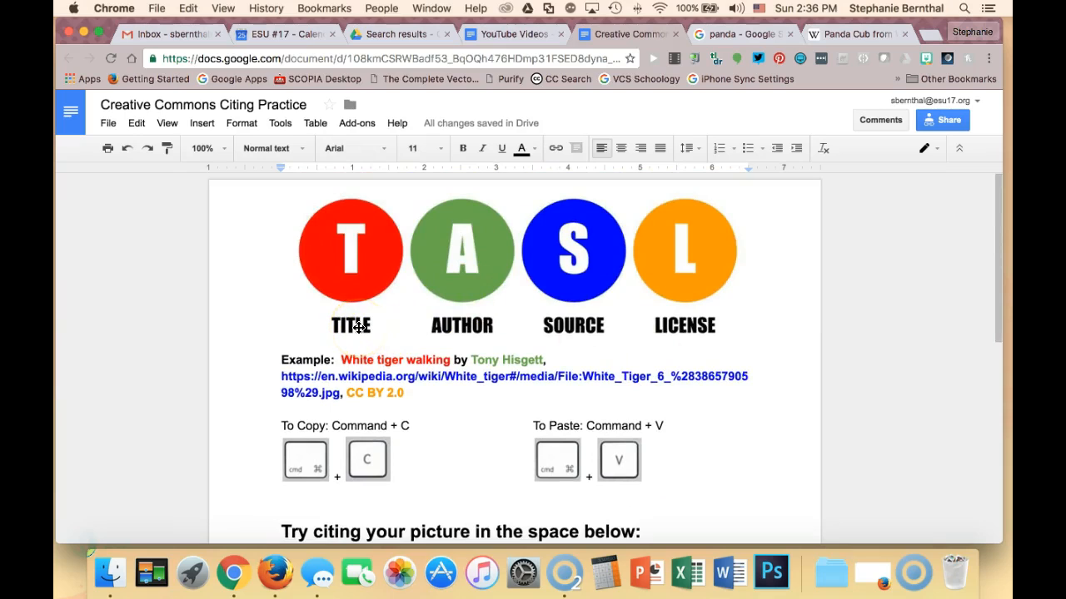